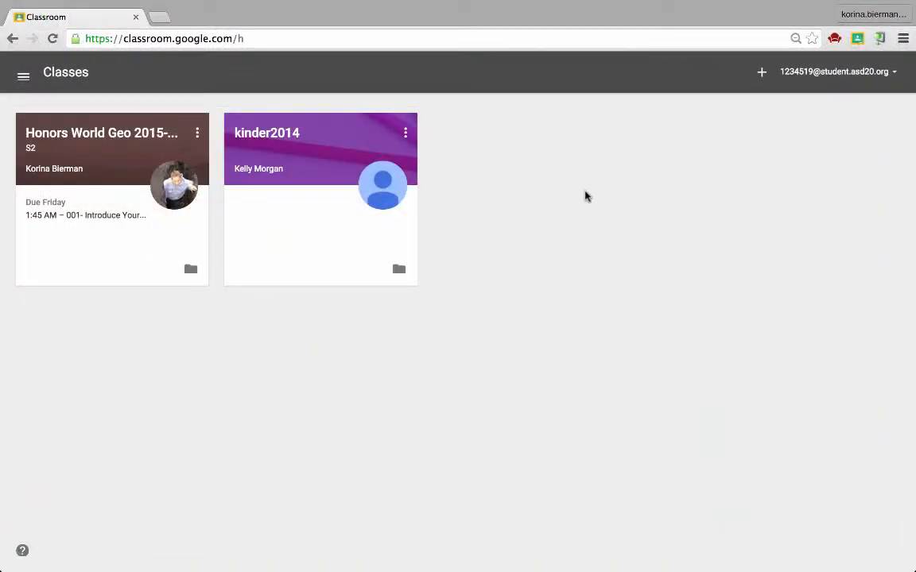
pyautogui.moveTo(448, 164)
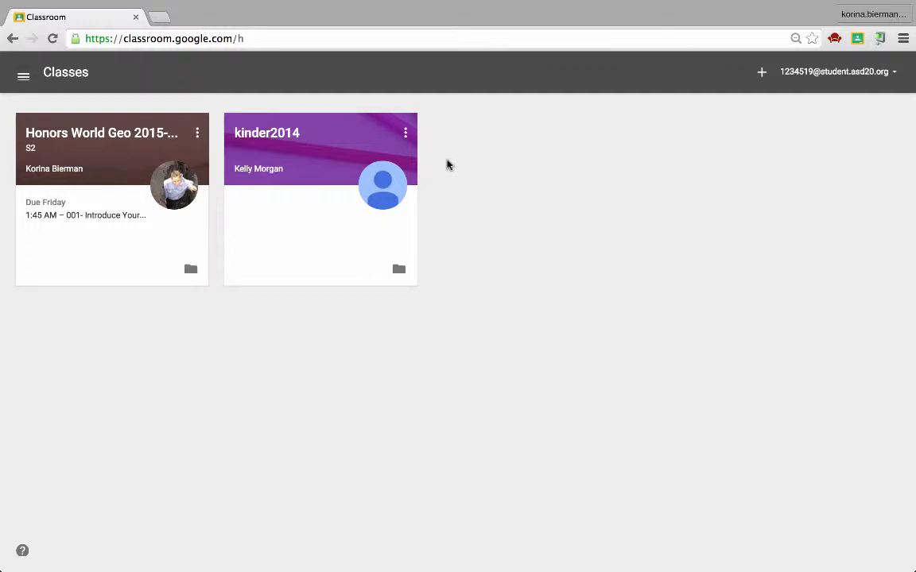
pyautogui.moveTo(163, 90)
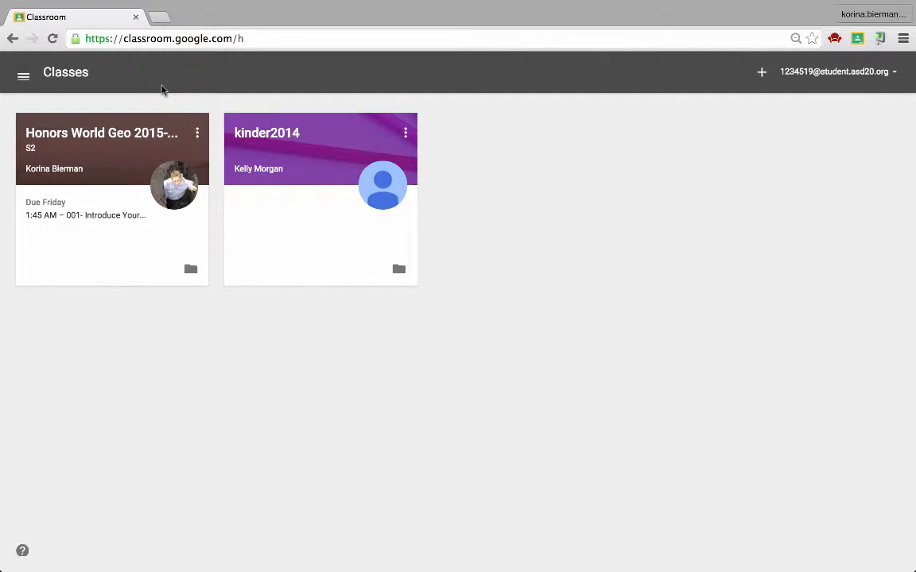
pyautogui.moveTo(63, 216)
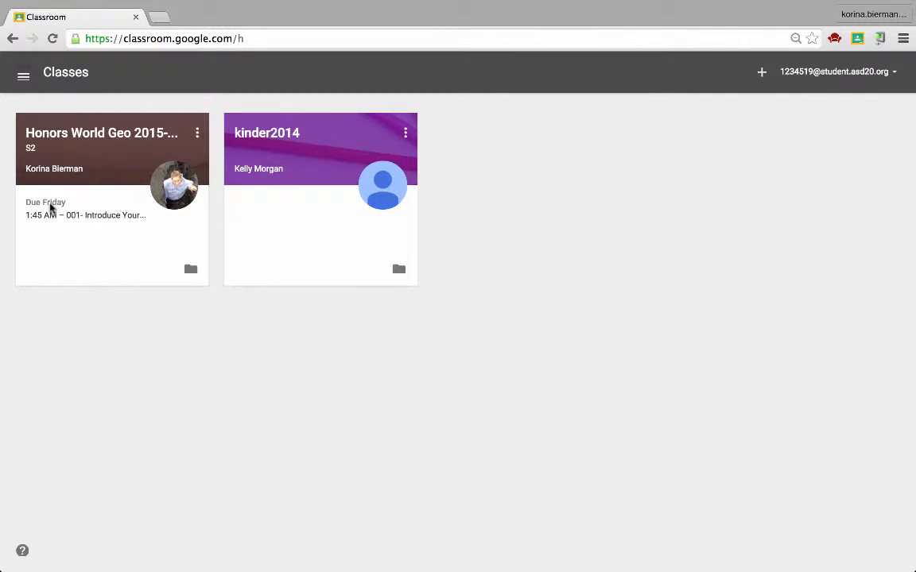
# Step: Open the '001- Introduce Yourself' assignment on Honors World Geo and its attached doc
pyautogui.click(85, 214)
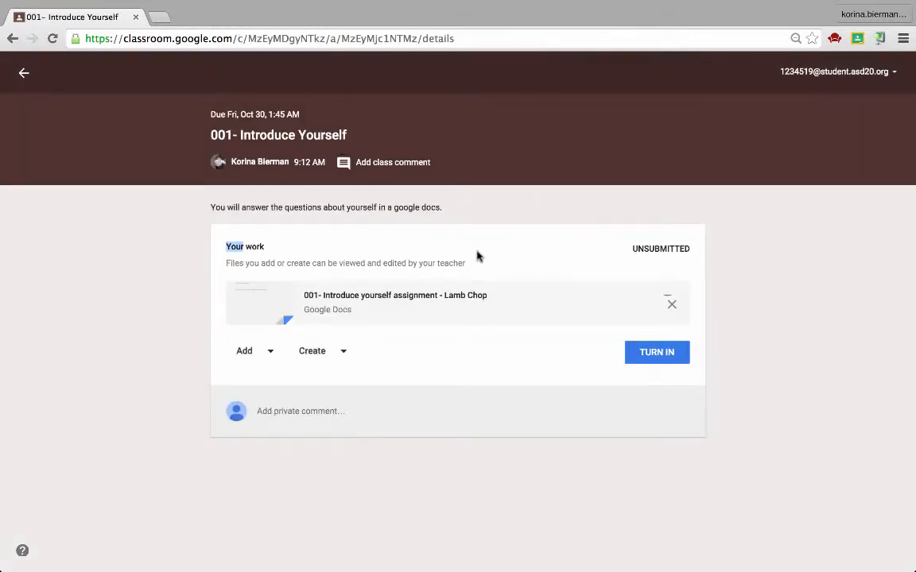
pyautogui.moveTo(433, 379)
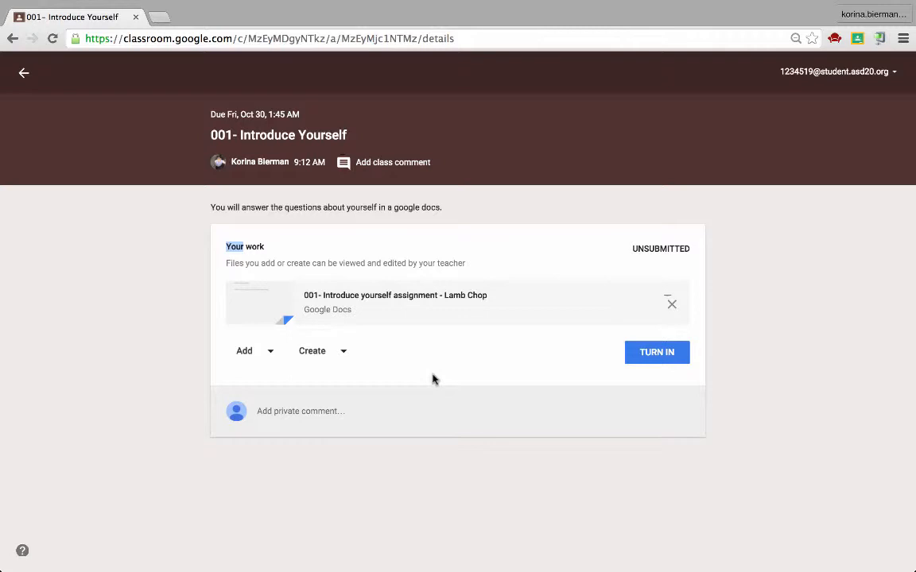
pyautogui.click(395, 302)
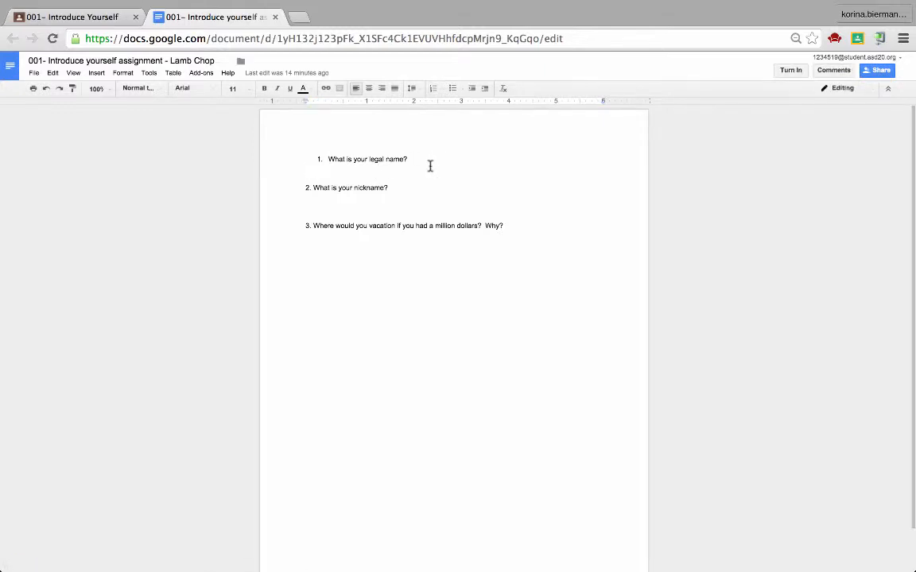
# Step: Type the answers 'Lamb', 'Lamby', and 'Hawaii because I love the beach!!!' under the questions
pyautogui.write('Lamb')
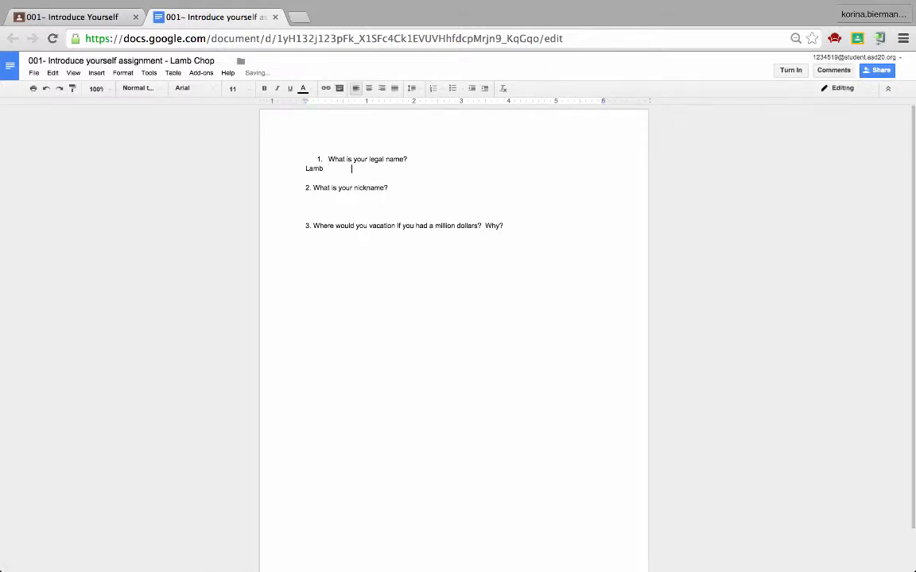
pyautogui.write('L')
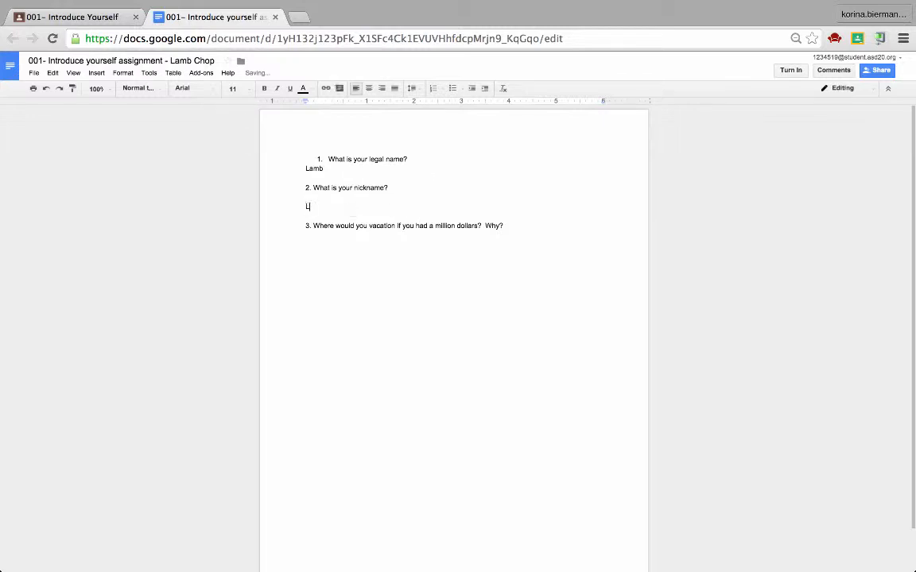
pyautogui.write('amby')
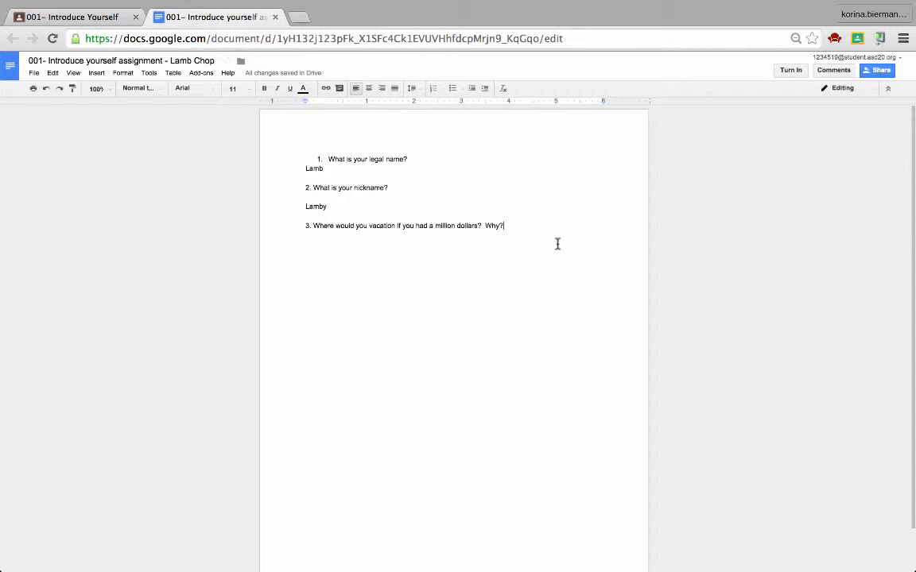
pyautogui.write('Hawaii b')
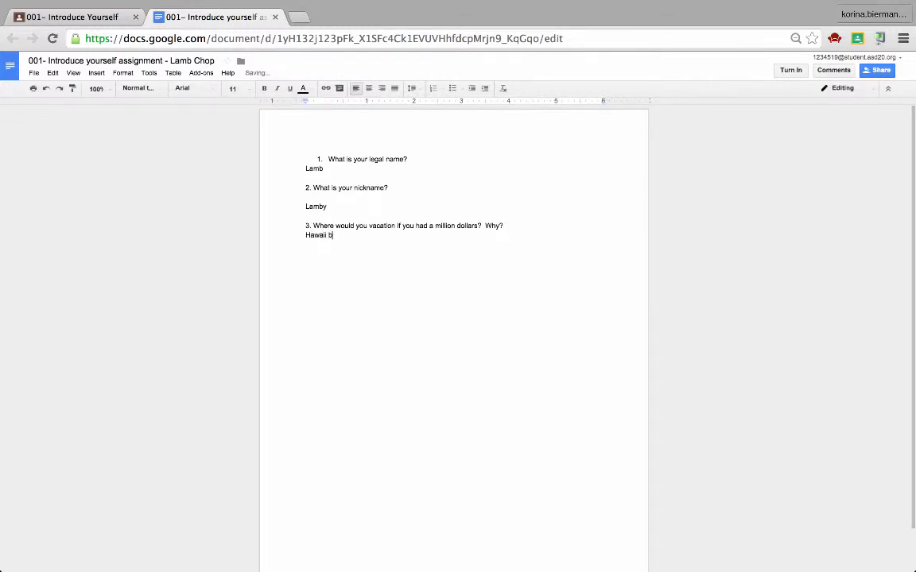
pyautogui.write('ecause i')
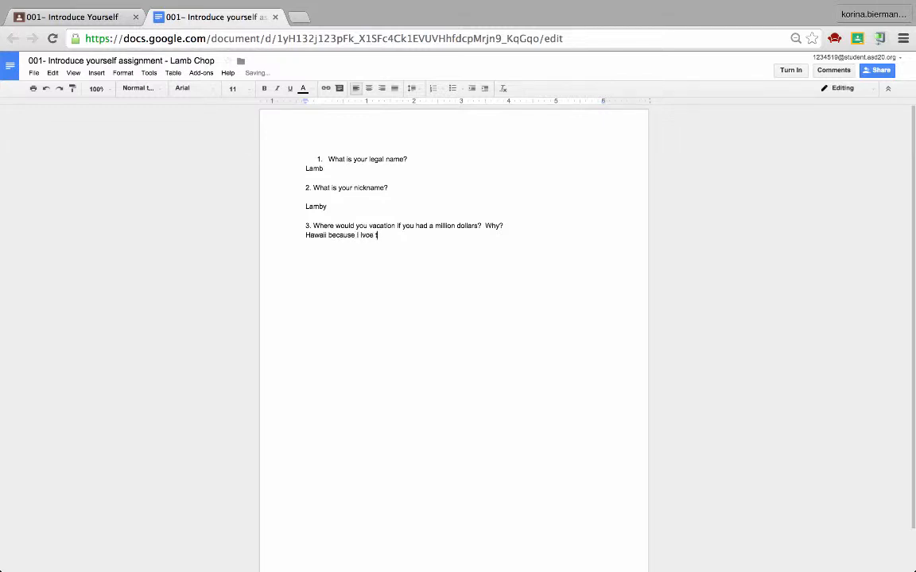
pyautogui.write('the beach!!!!')
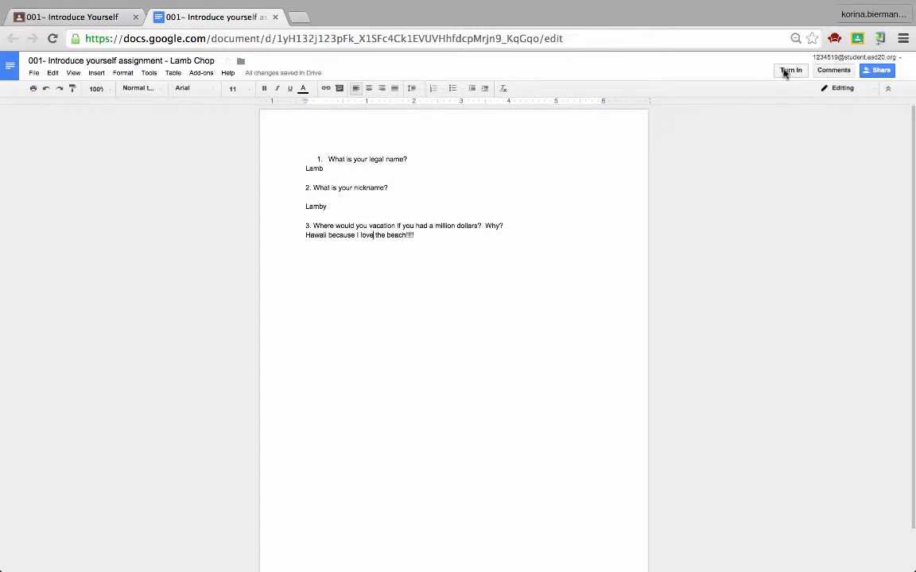
# Step: Turn in the completed Introduce Yourself document and confirm the submission
pyautogui.click(790, 70)
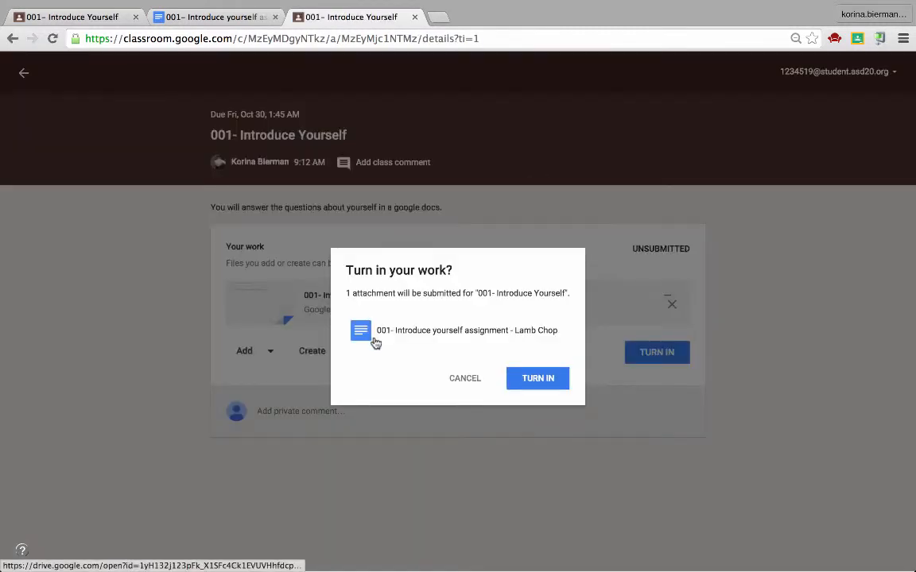
pyautogui.moveTo(467, 311)
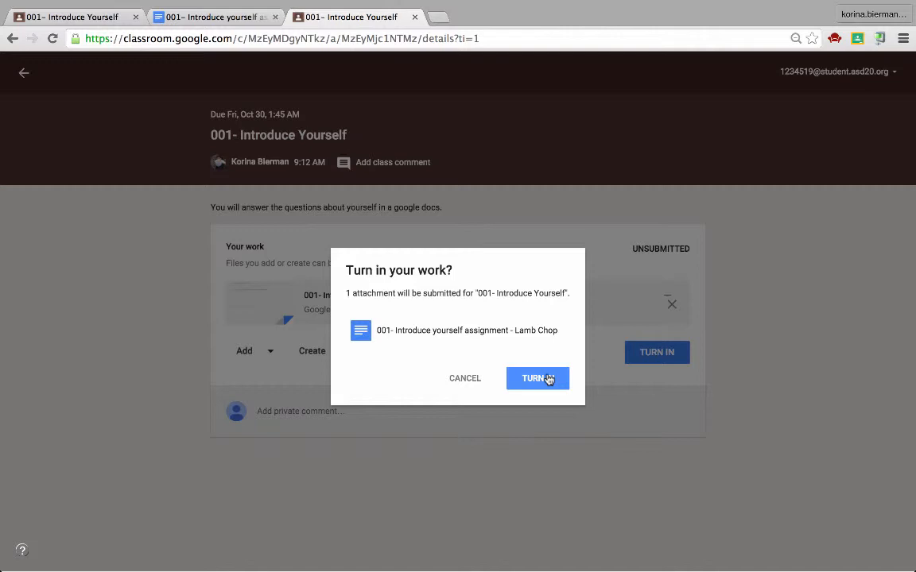
pyautogui.click(537, 378)
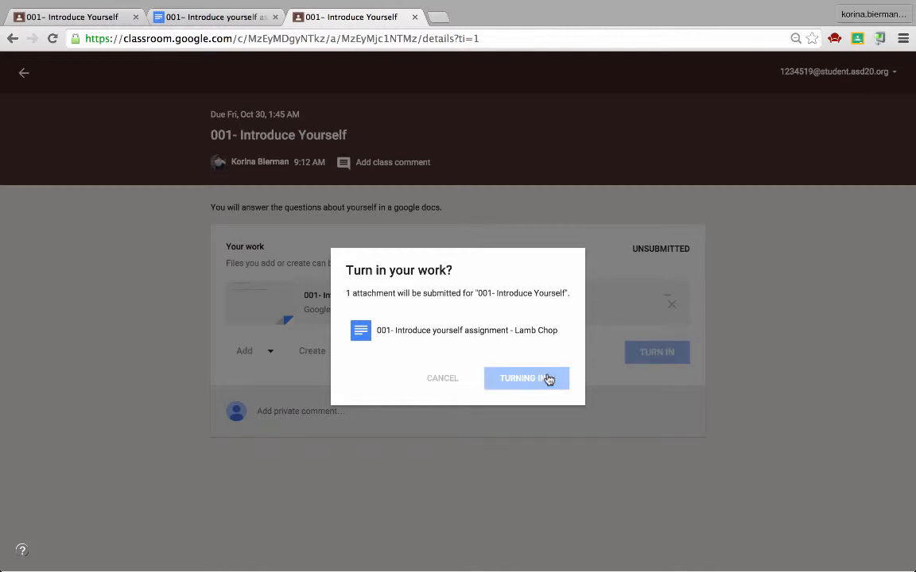
pyautogui.click(526, 377)
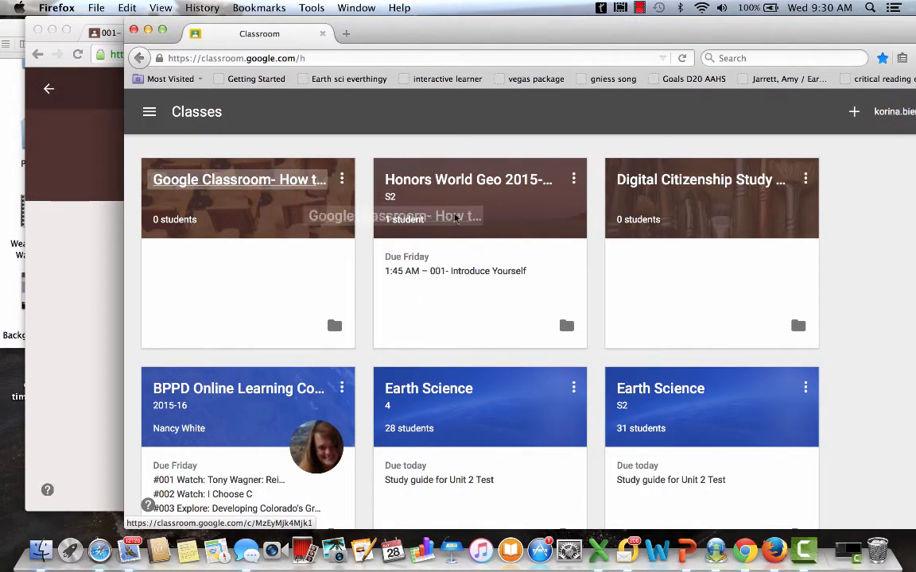
# Step: Open the Honors World Geo class as teacher to see Introduce Yourself with 1 done
pyautogui.click(468, 179)
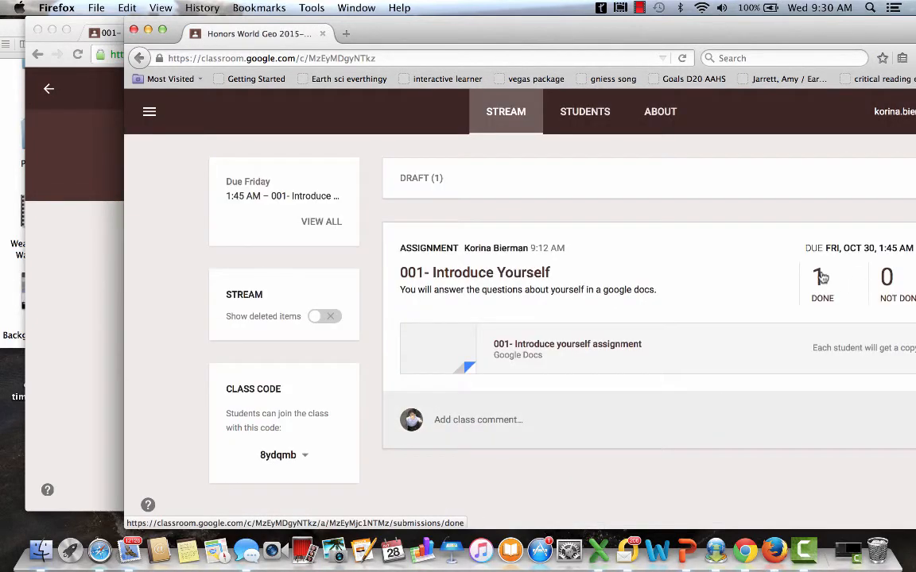
# Step: Open the '1 Done' submissions list and the student's turned-in document
pyautogui.click(822, 279)
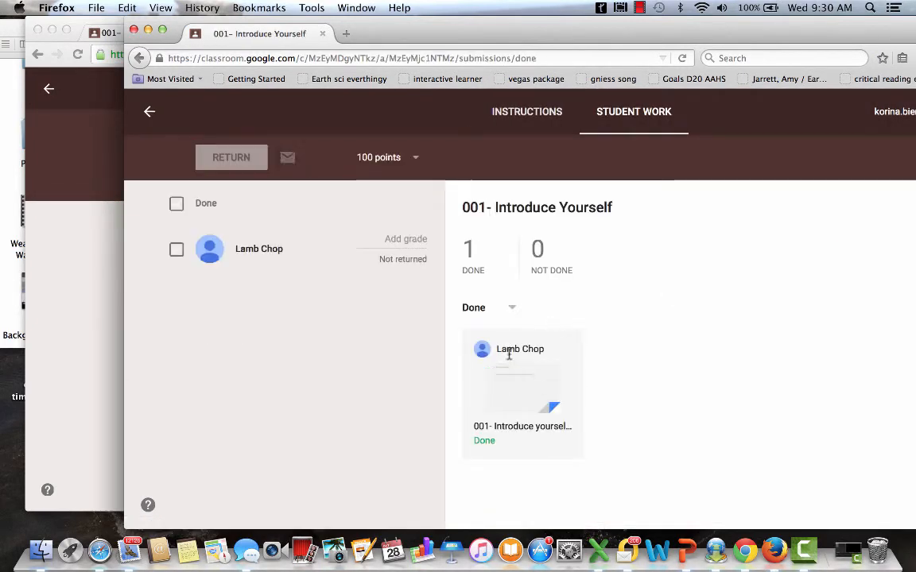
pyautogui.click(522, 389)
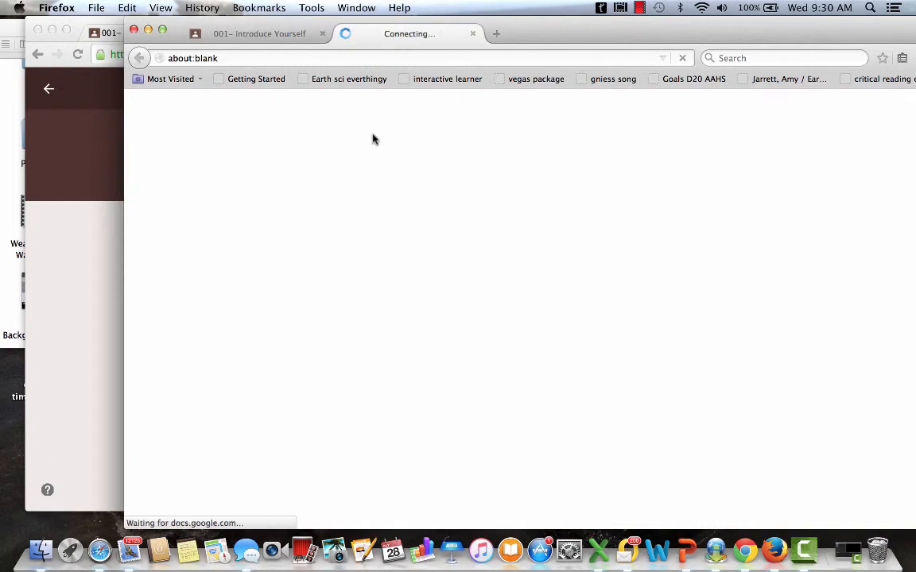